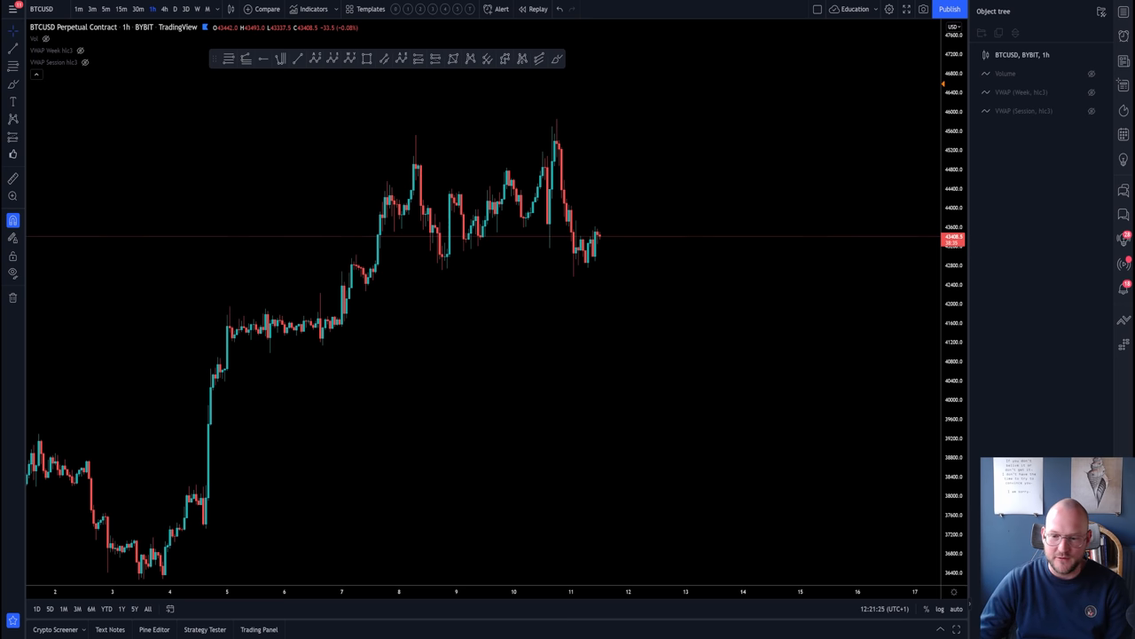
pyautogui.moveTo(289, 296)
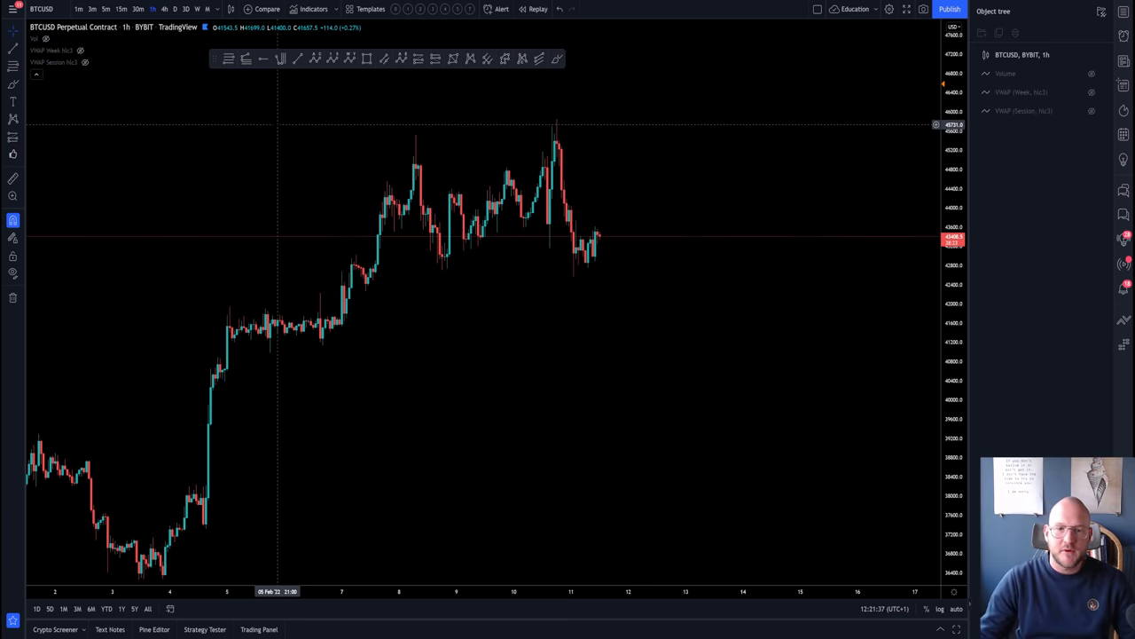
pyautogui.moveTo(287, 132)
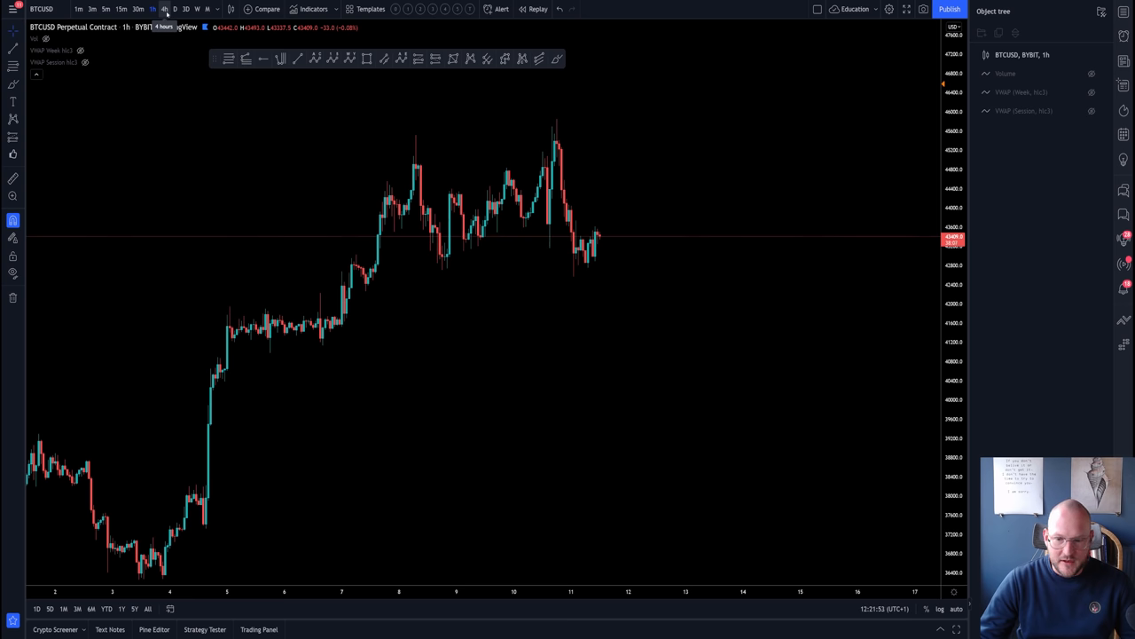
# - On the 4-hour view, sketch the late-January drop and measure the size of the recent rally
pyautogui.click(163, 9)
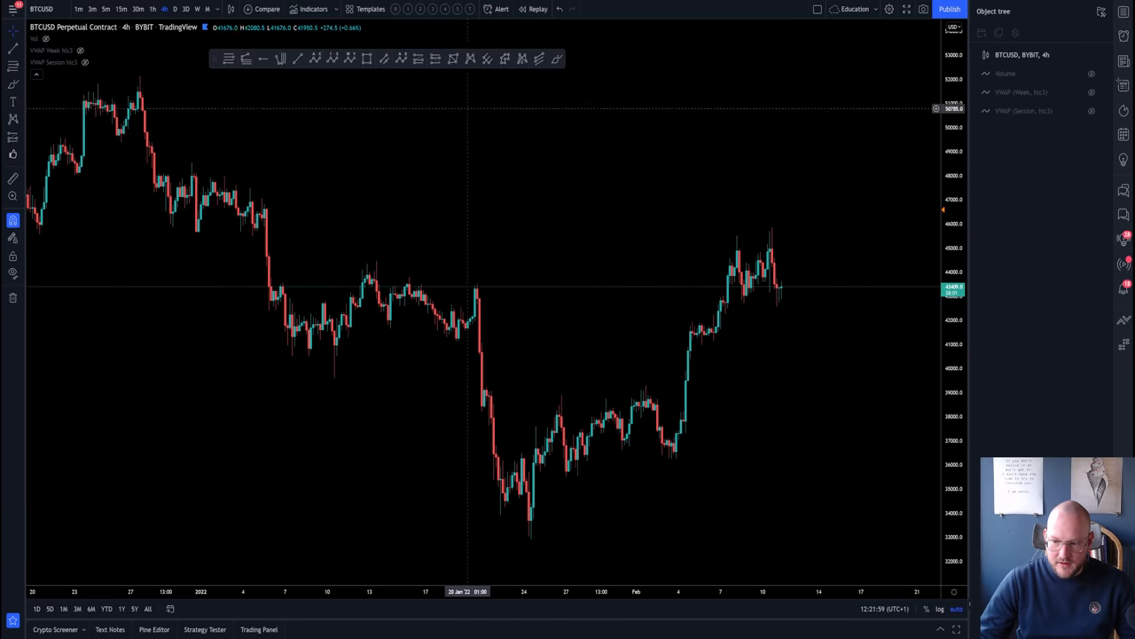
pyautogui.moveTo(475, 290); pyautogui.dragTo(528, 515)
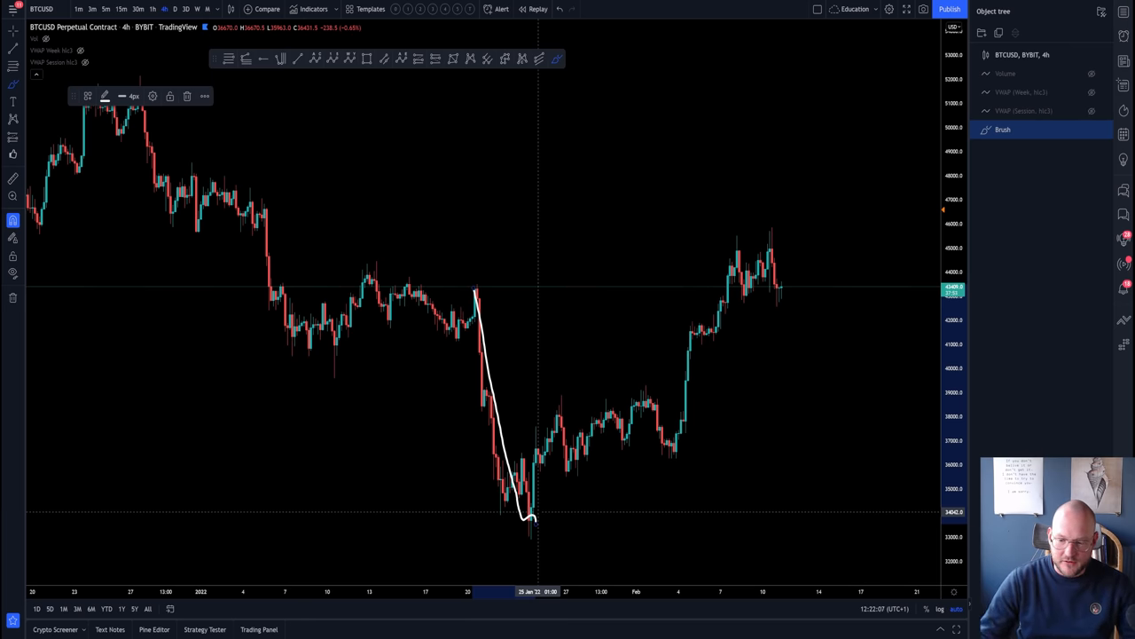
pyautogui.moveTo(472, 284)
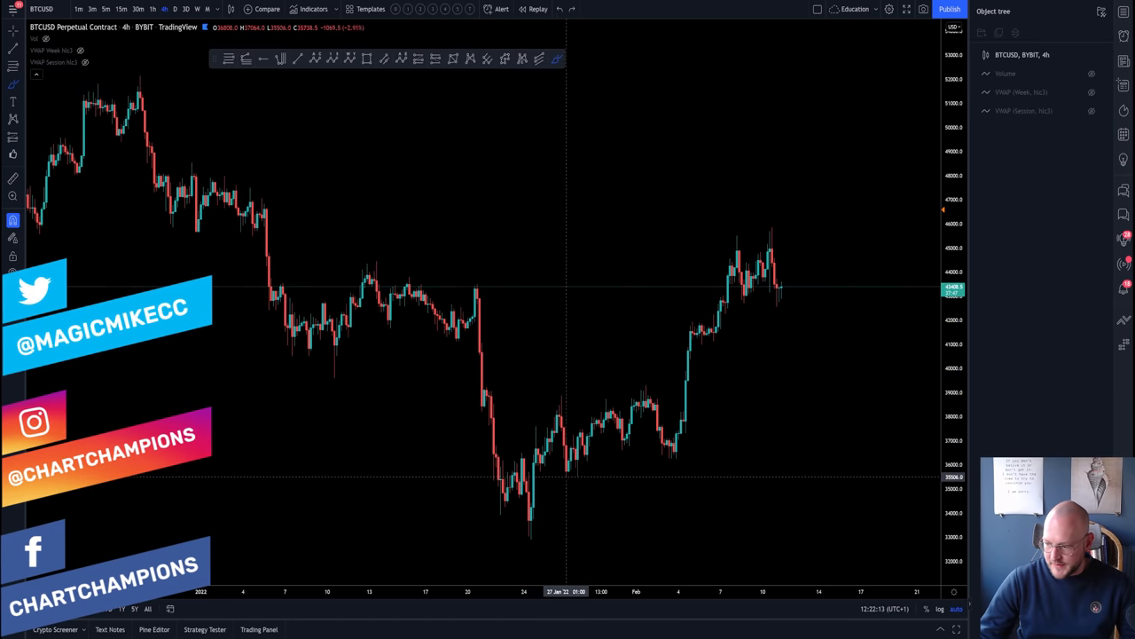
pyautogui.moveTo(479, 470); pyautogui.dragTo(612, 533)
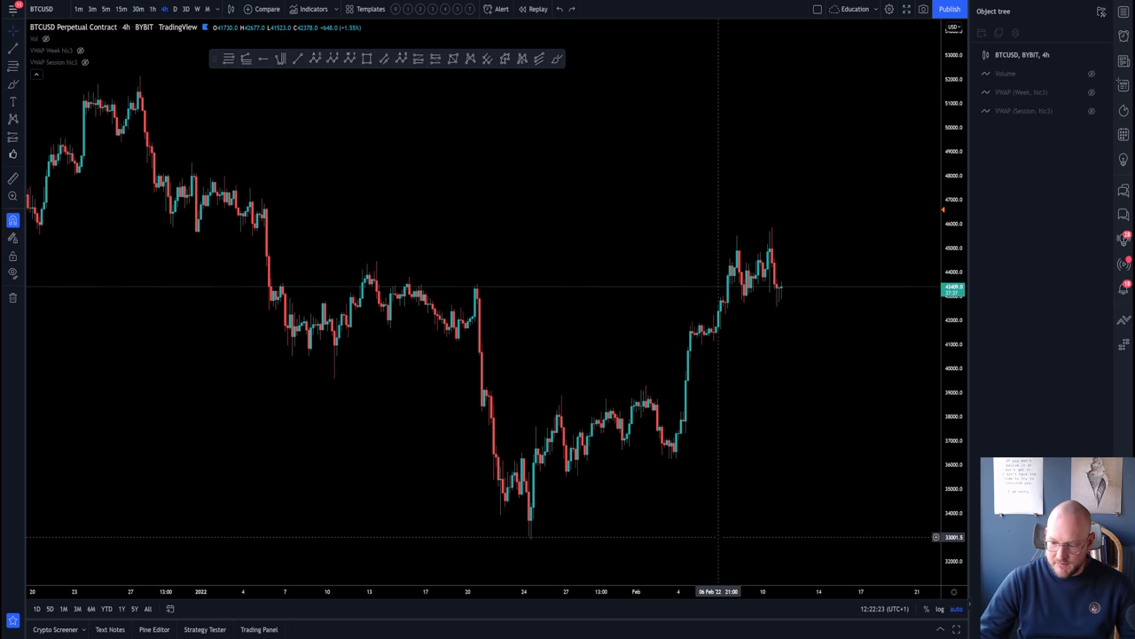
pyautogui.moveTo(718, 227); pyautogui.dragTo(885, 535)
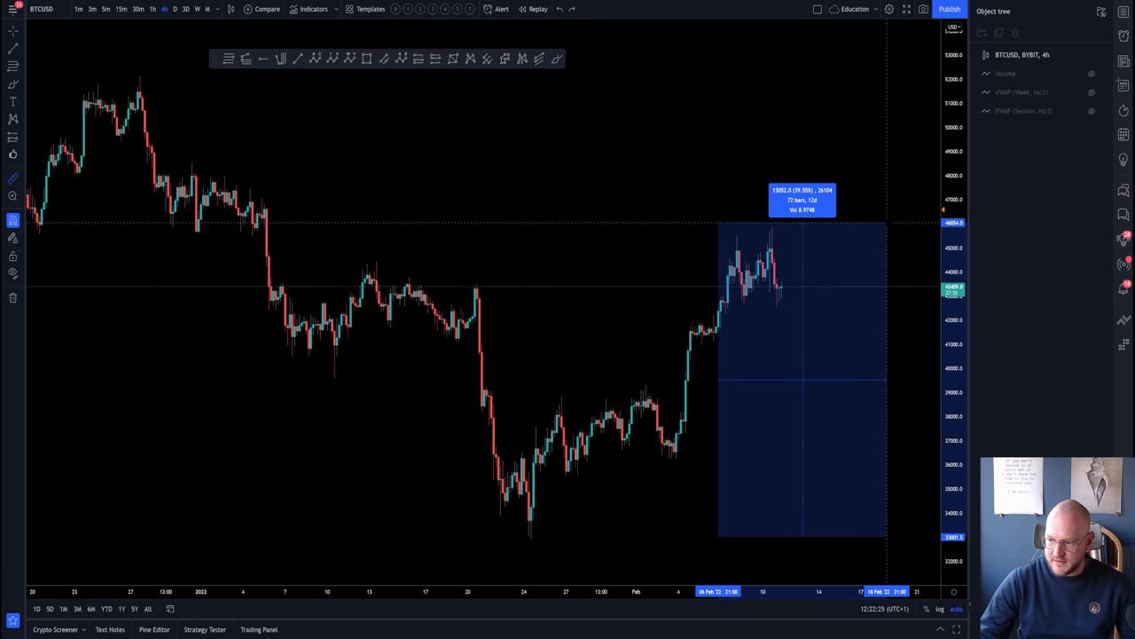
pyautogui.moveTo(518, 412)
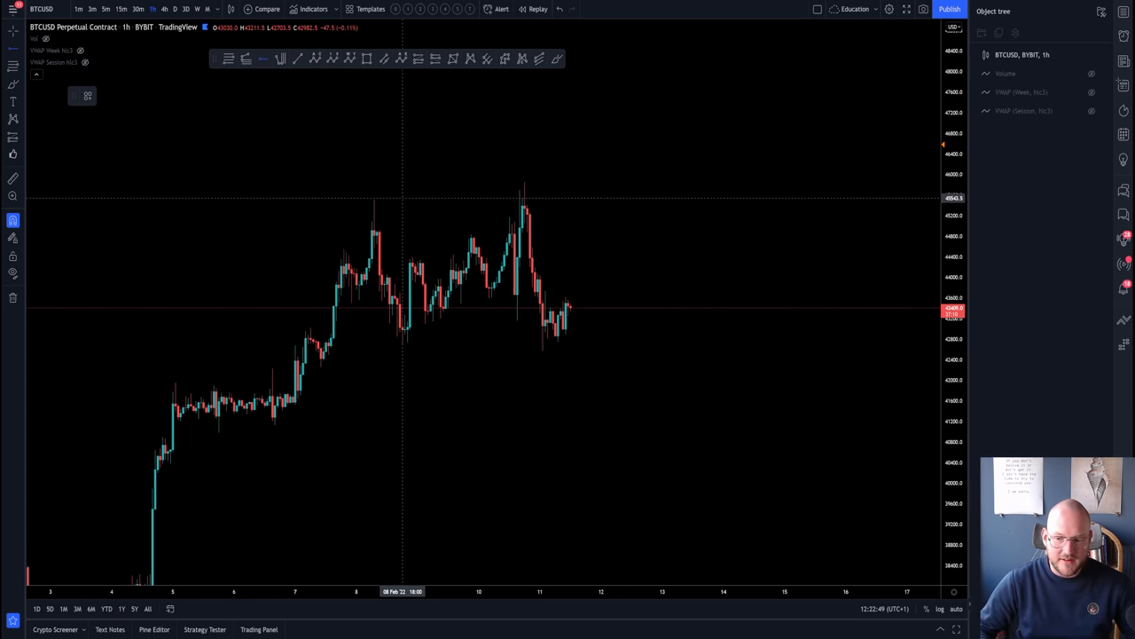
pyautogui.moveTo(386, 310)
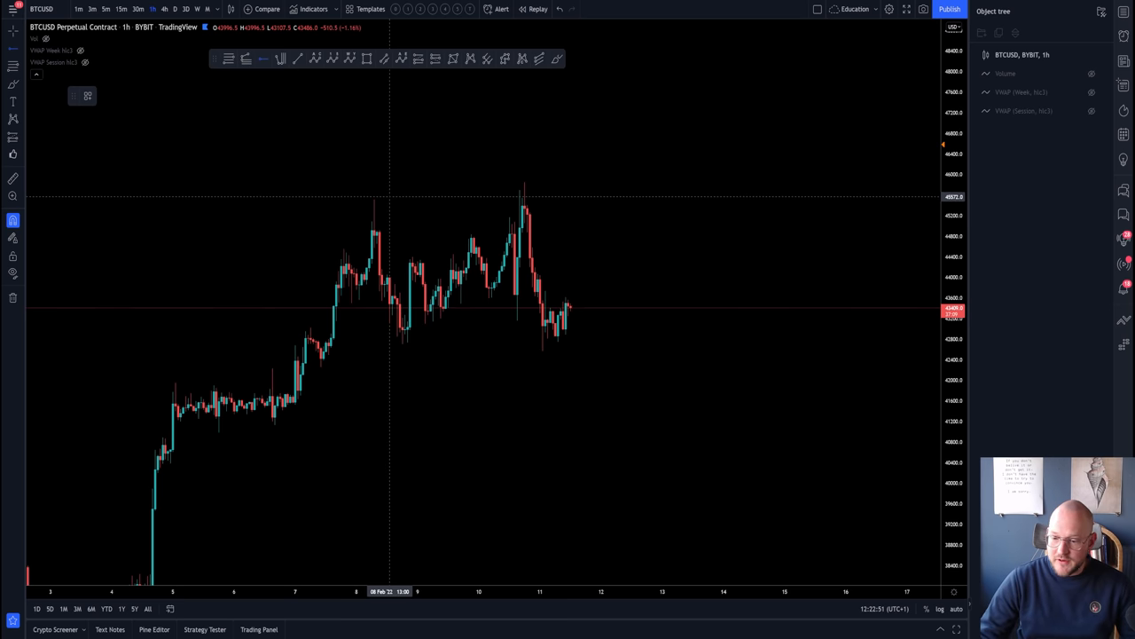
pyautogui.moveTo(421, 195)
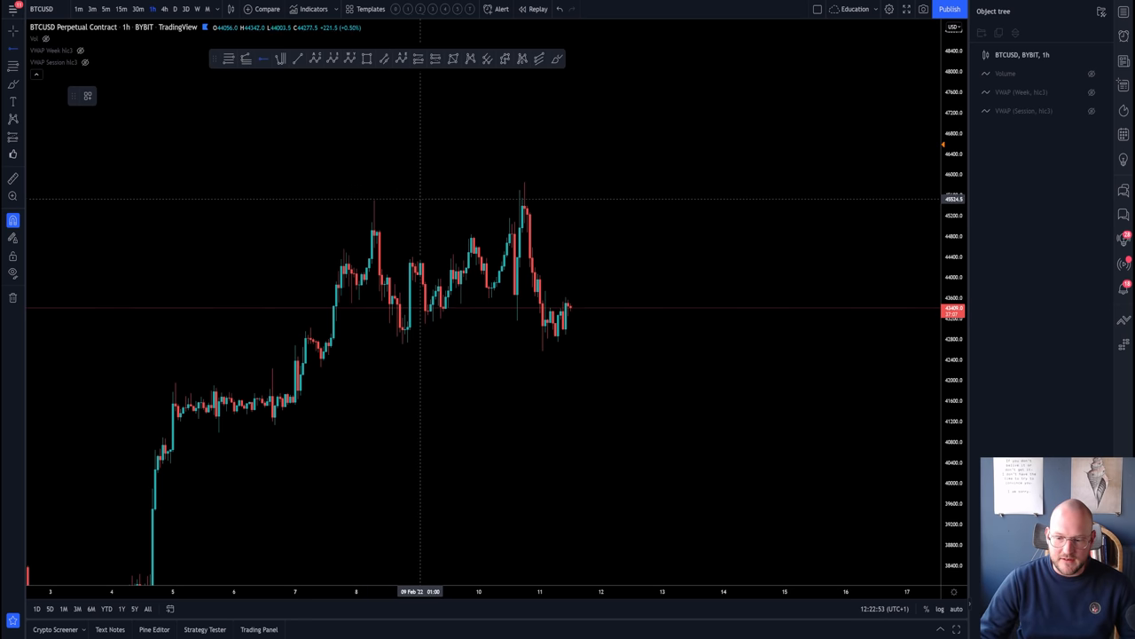
# - Mark the range high and low with horizontal rays styled as key levels
pyautogui.click(373, 198)
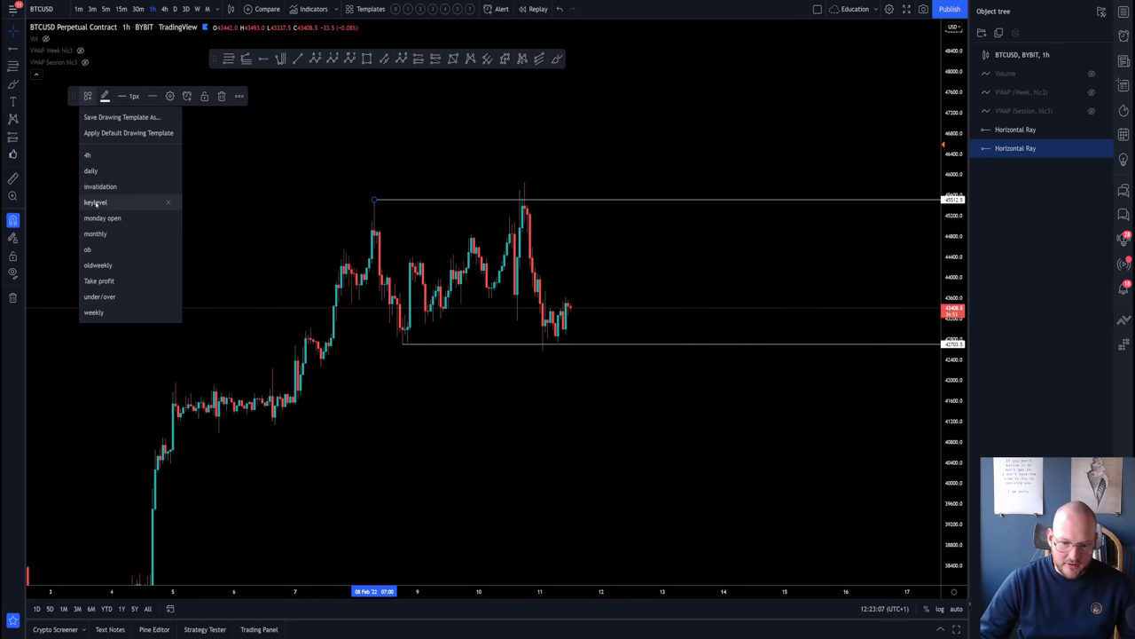
pyautogui.click(96, 202)
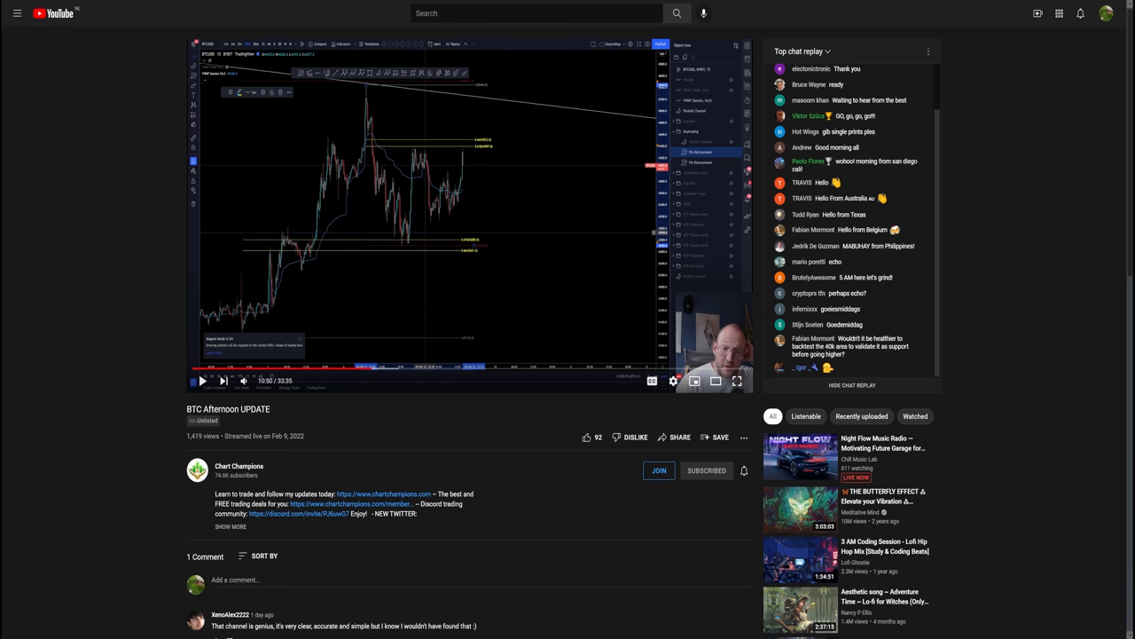
pyautogui.moveTo(738, 379)
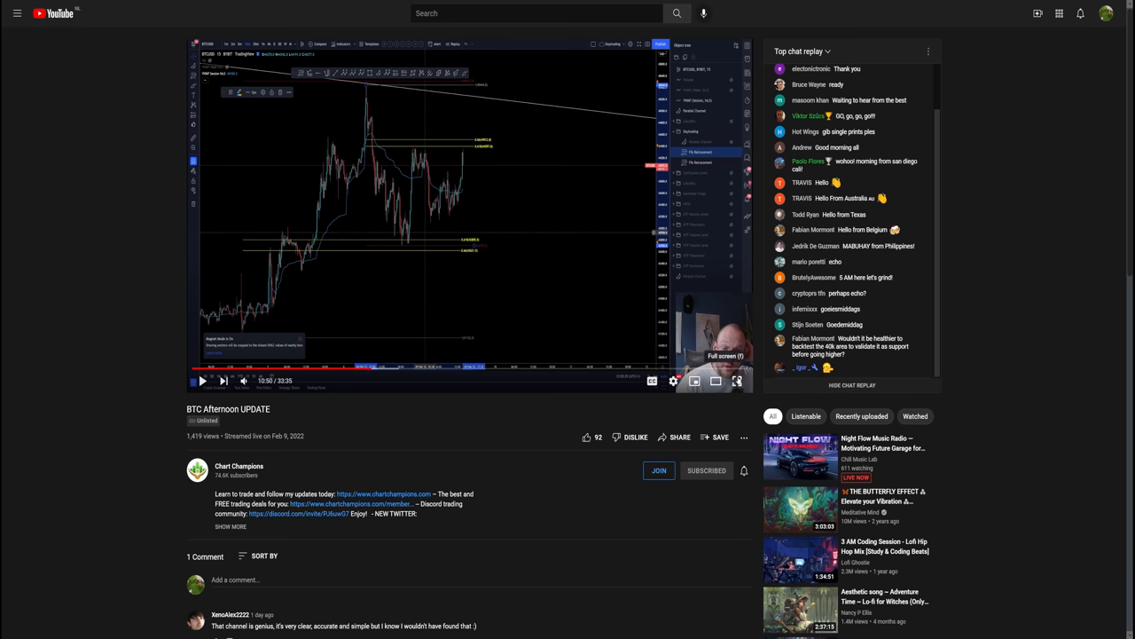
# - Watch the BTC Afternoon UPDATE replay full screen, then sketch inside the key-level range
pyautogui.click(738, 379)
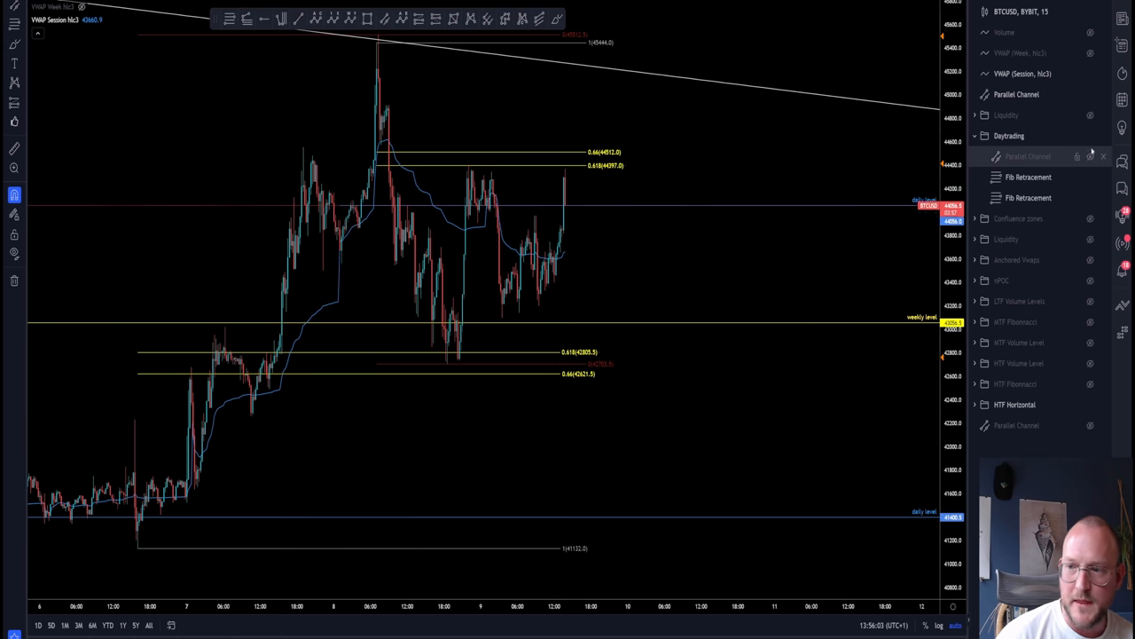
pyautogui.moveTo(653, 222)
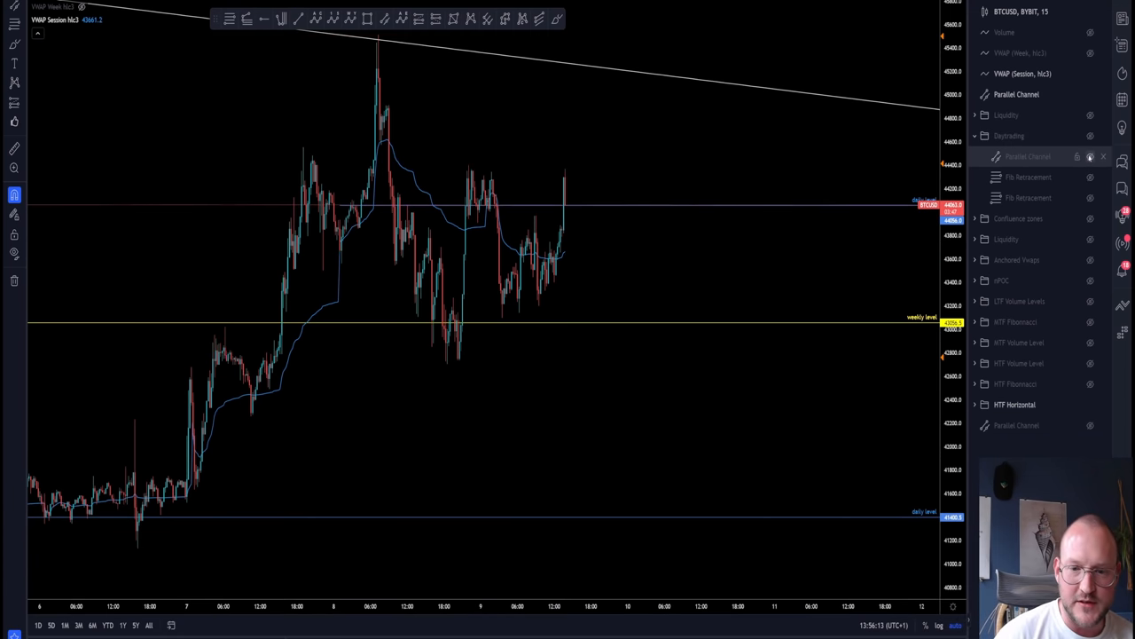
pyautogui.moveTo(618, 199)
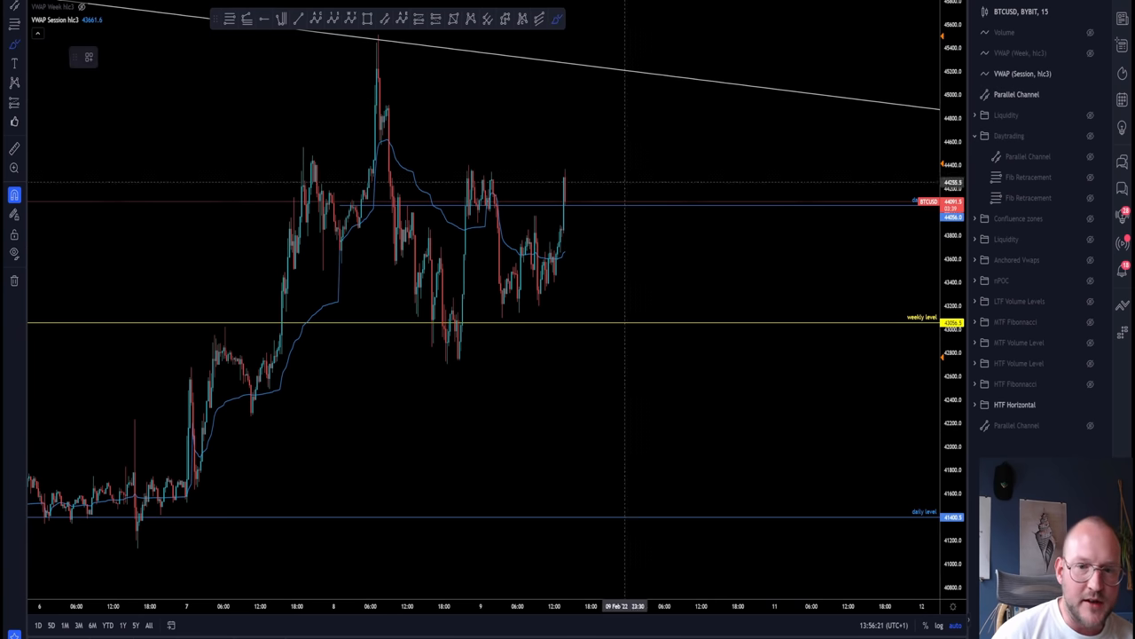
pyautogui.moveTo(570, 192); pyautogui.dragTo(671, 415)
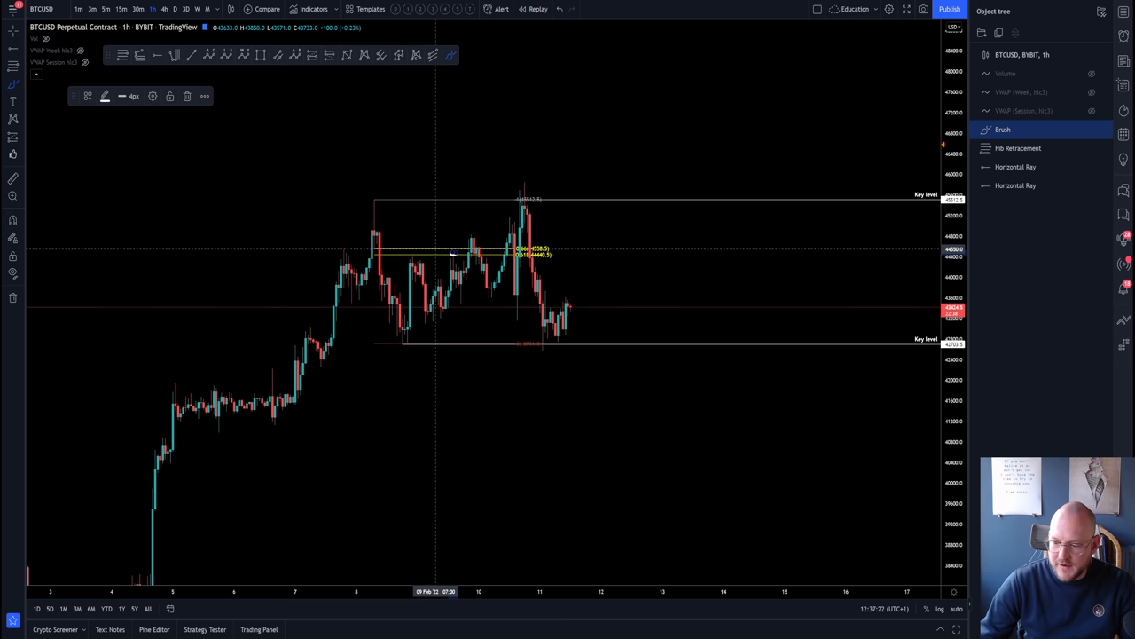
pyautogui.moveTo(458, 259)
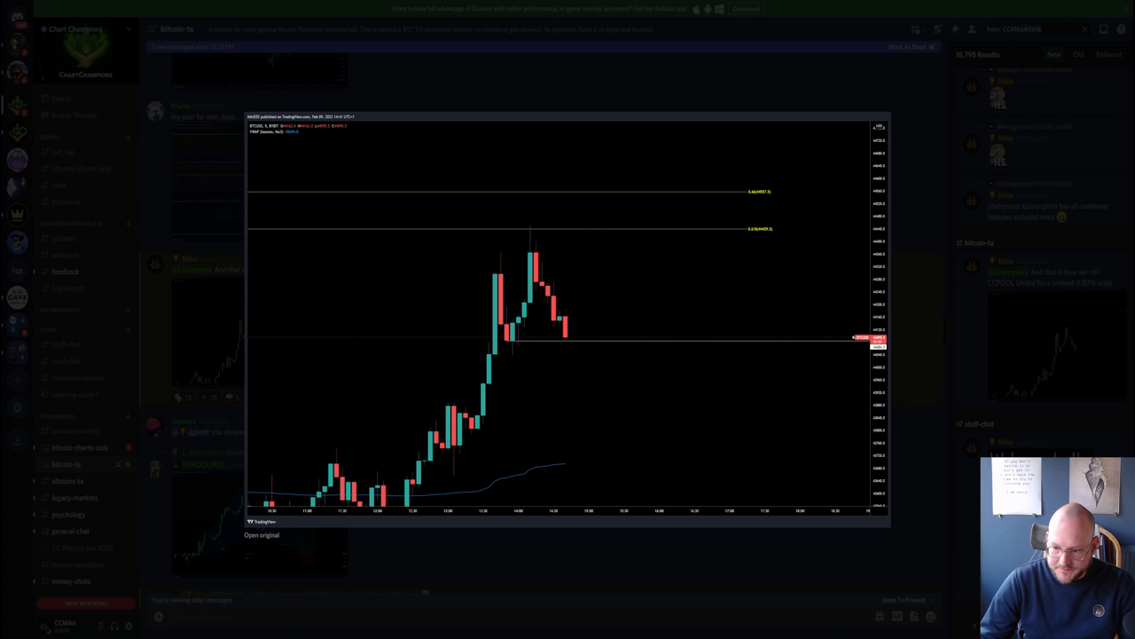
pyautogui.moveTo(530, 238)
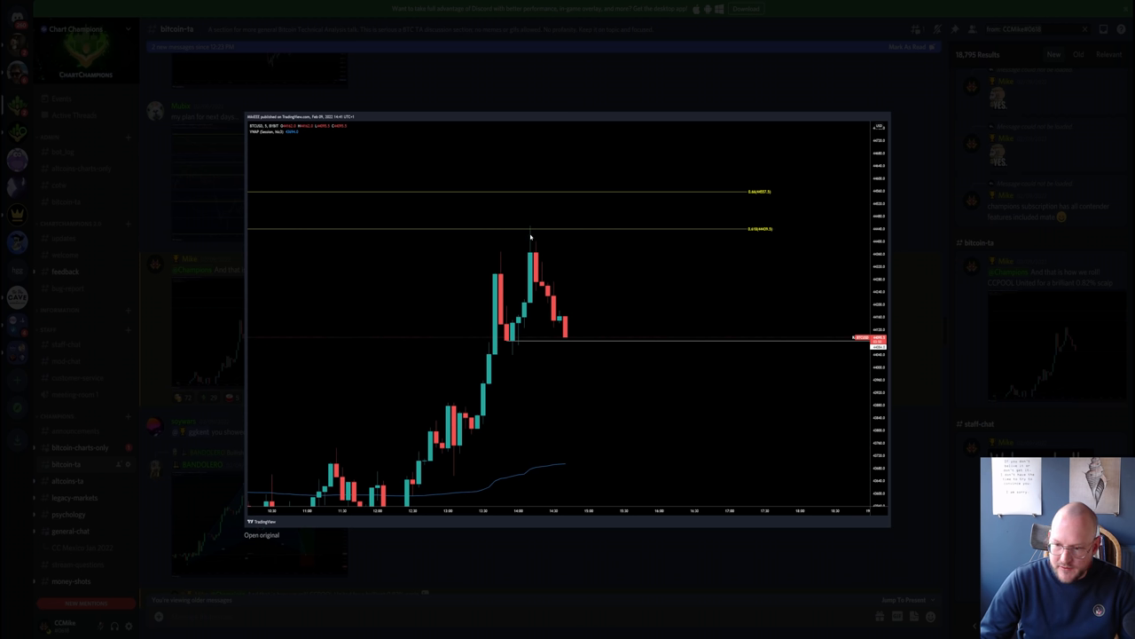
pyautogui.moveTo(515, 220)
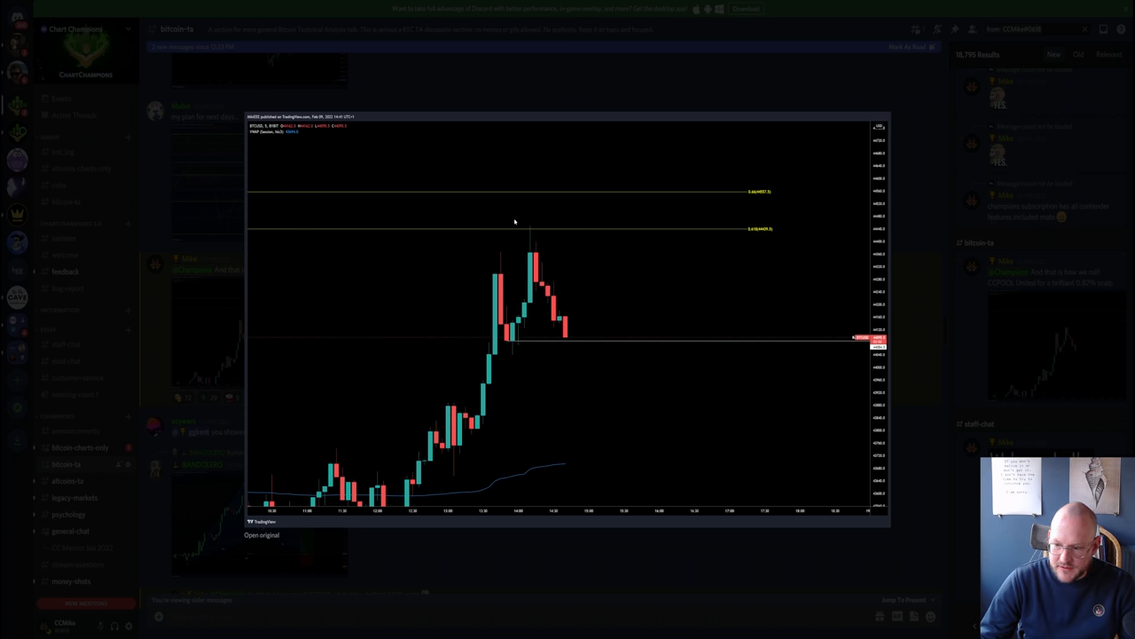
pyautogui.moveTo(542, 241)
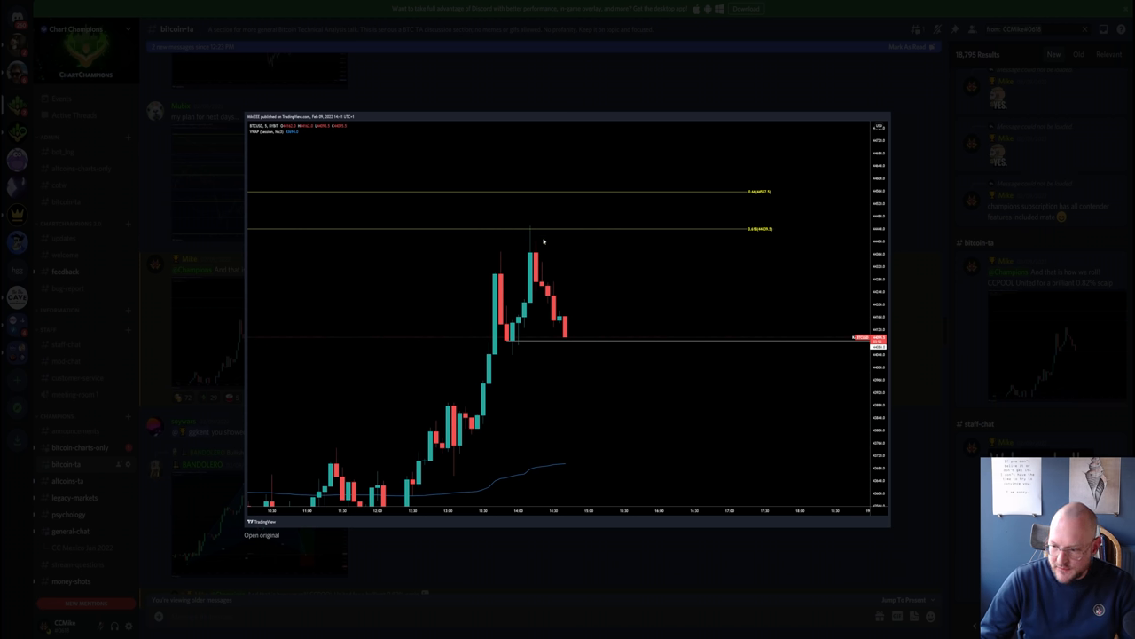
pyautogui.moveTo(566, 337)
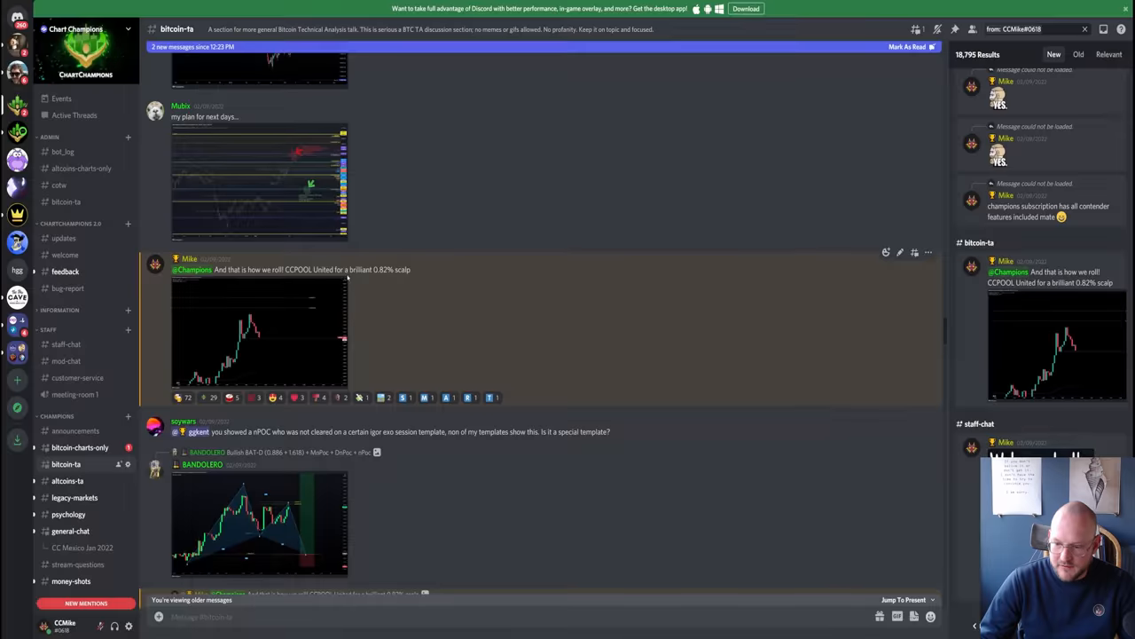
# - Bring up the #bitcoin-ta post about the volatile BTC pump-and-dump trading day
pyautogui.doubleClick(379, 269)
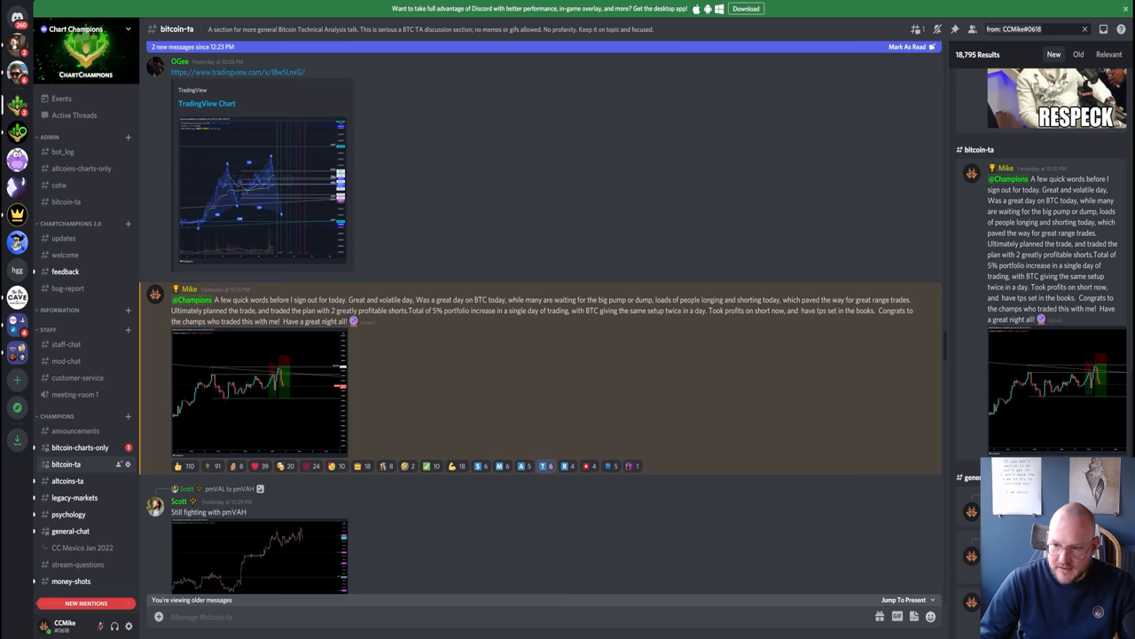
pyautogui.moveTo(389, 241)
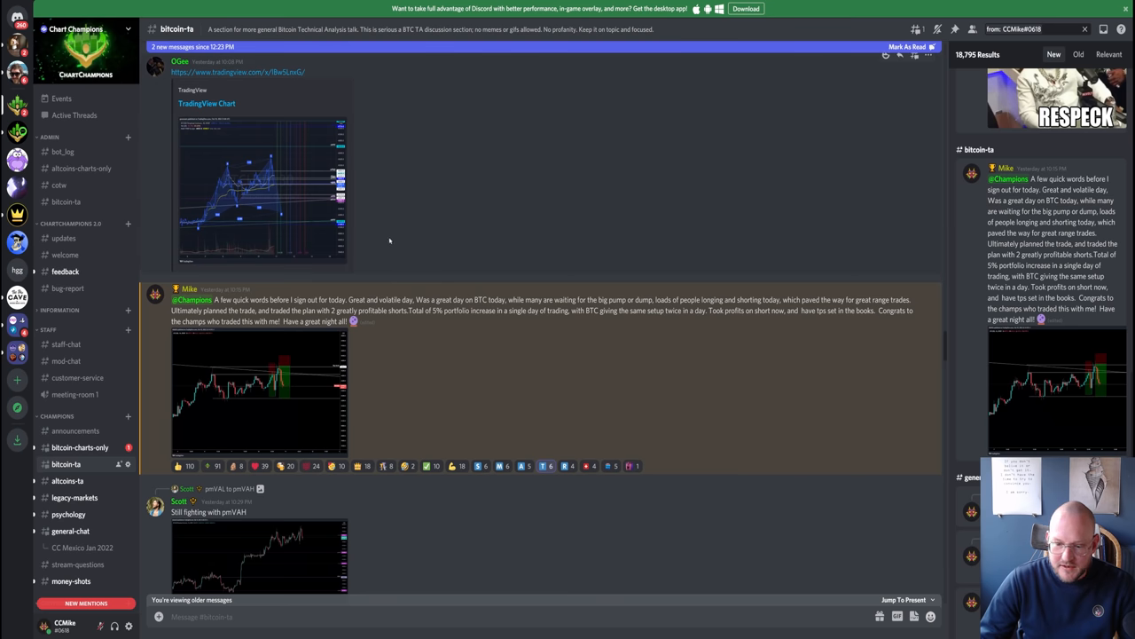
pyautogui.moveTo(405, 259)
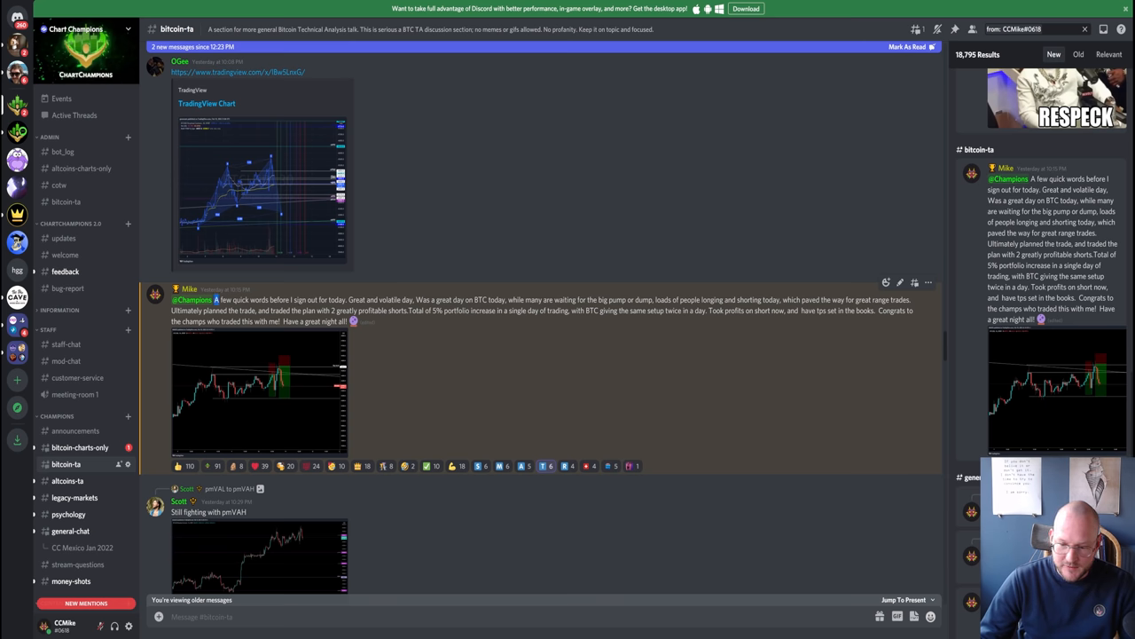
pyautogui.moveTo(217, 300); pyautogui.dragTo(386, 300)
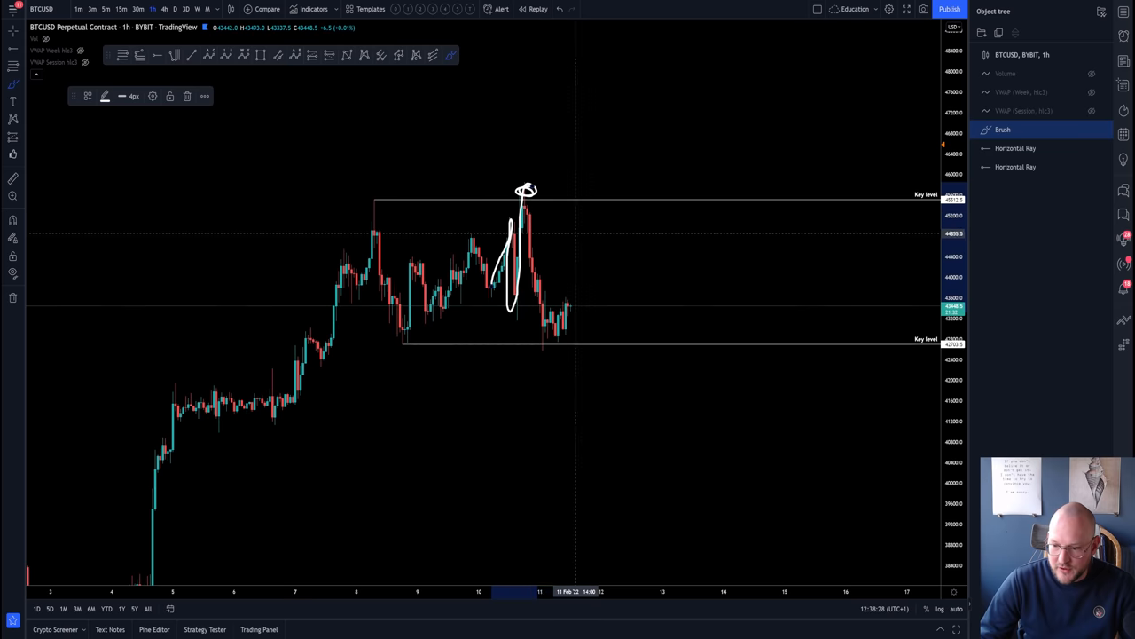
# - Place an extra horizontal ray slightly below the upper key level
pyautogui.click(188, 96)
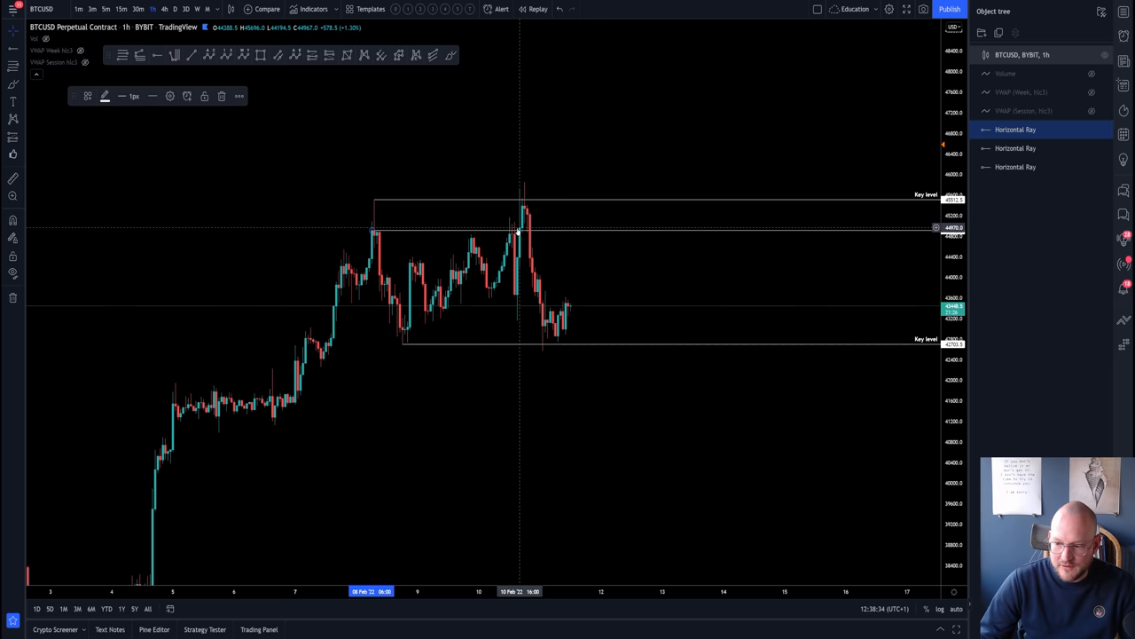
pyautogui.moveTo(521, 229)
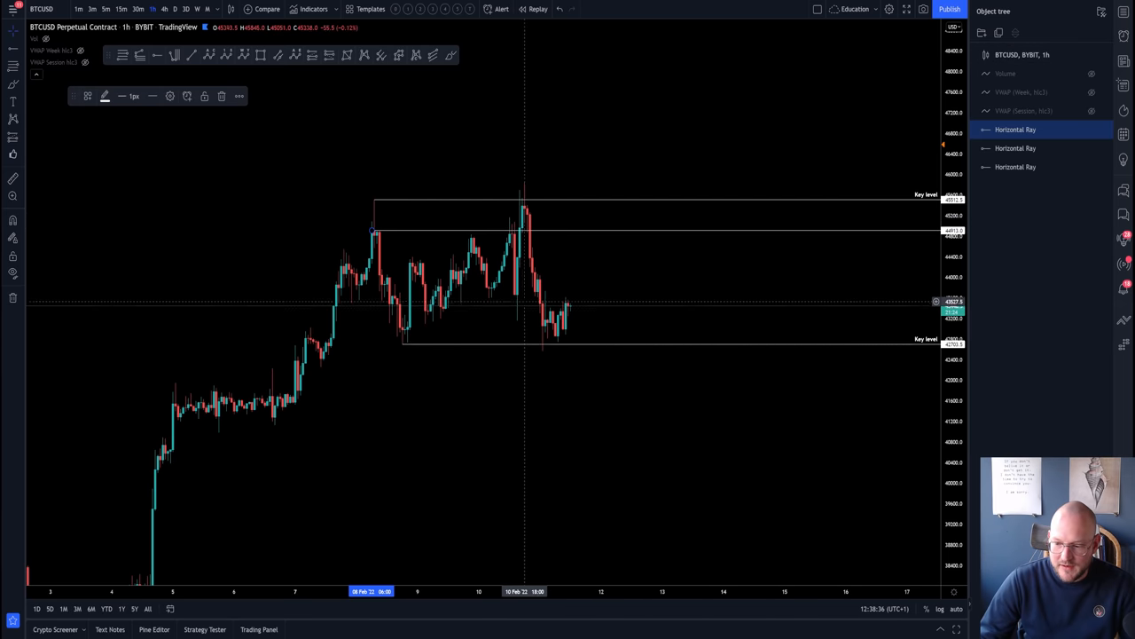
pyautogui.moveTo(521, 300)
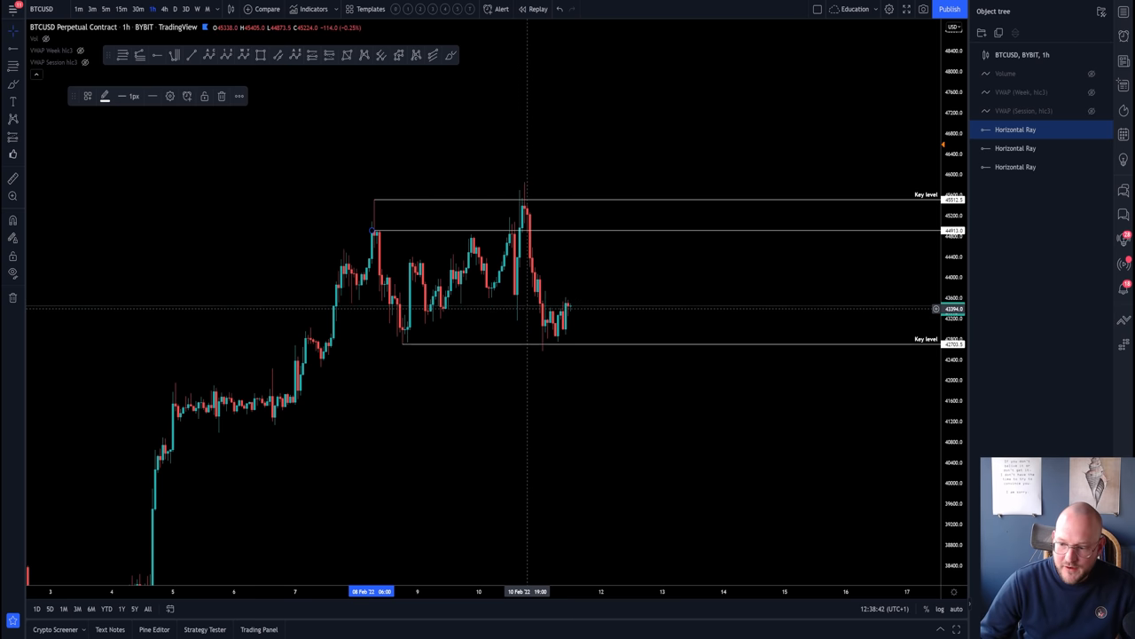
pyautogui.moveTo(508, 308)
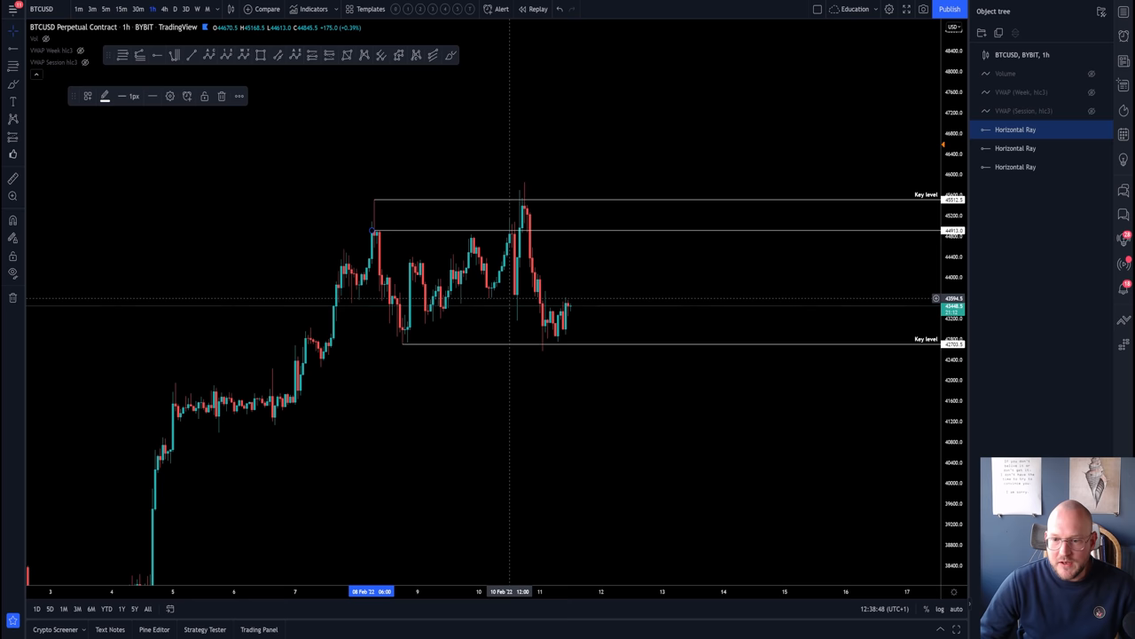
pyautogui.moveTo(495, 298)
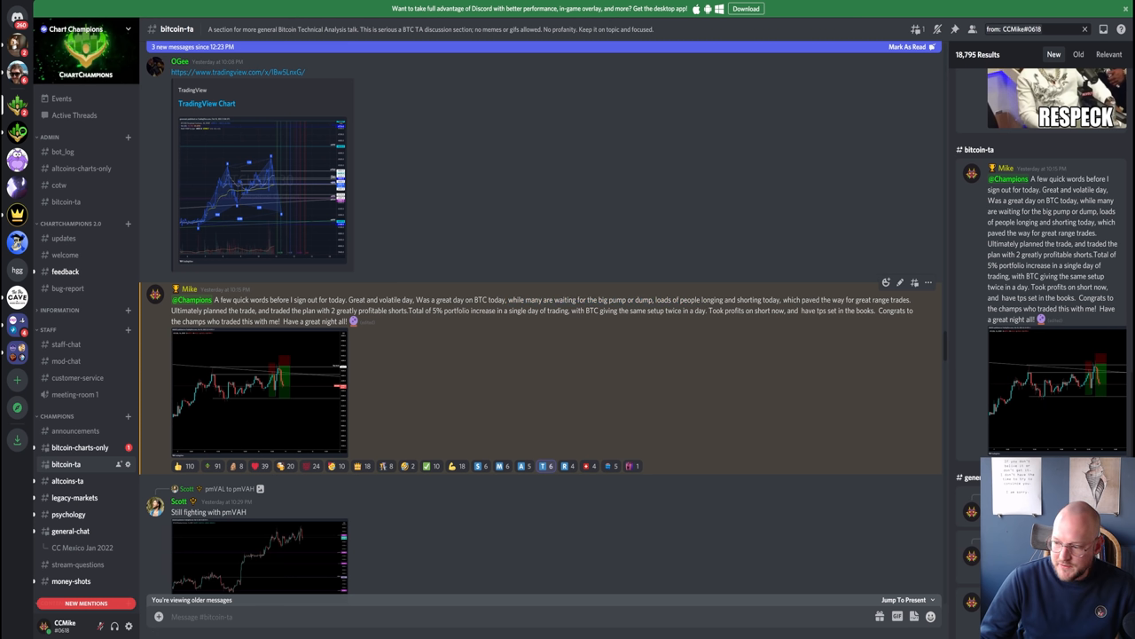
# - Highlight 'Total of 5% portfolio increase in a single day of trading' in Mike's post
pyautogui.doubleClick(199, 310)
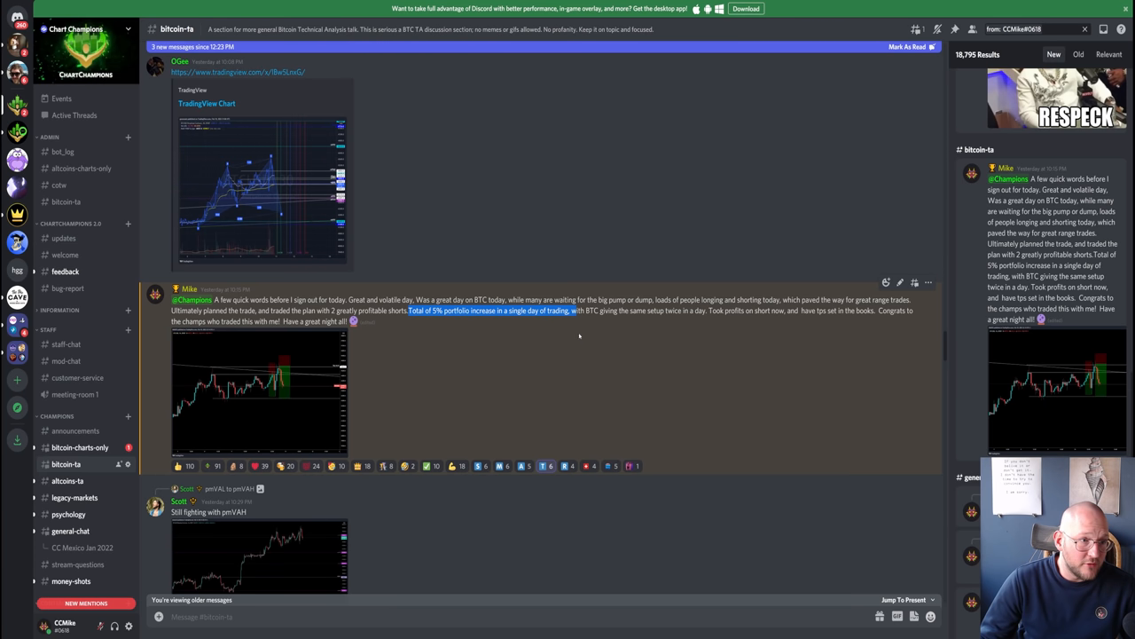
pyautogui.moveTo(575, 337)
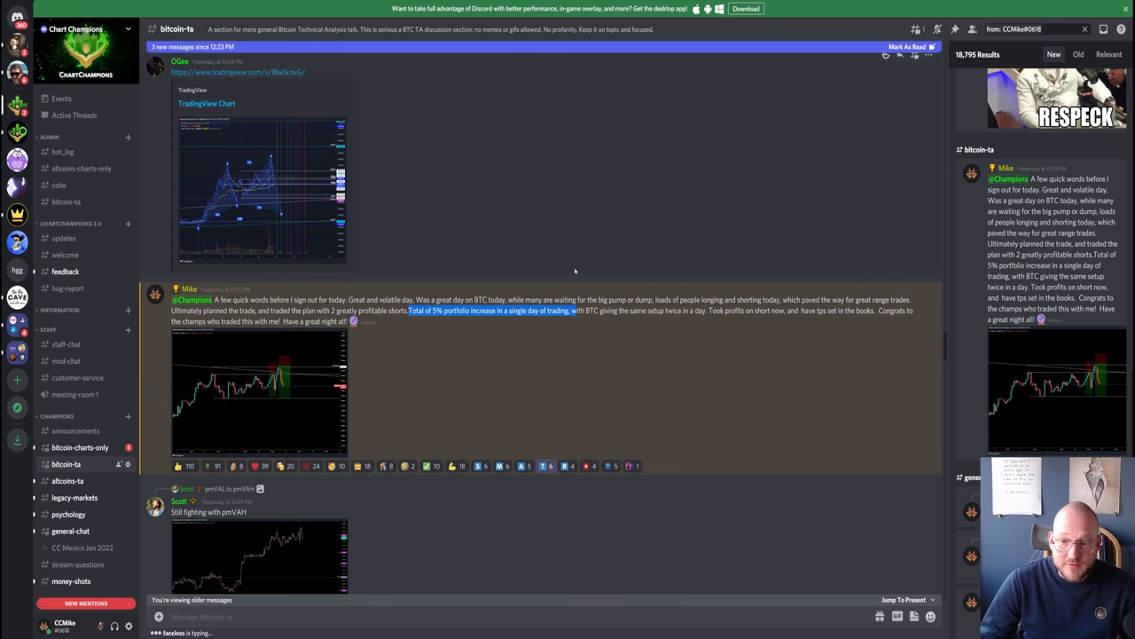
pyautogui.moveTo(376, 156)
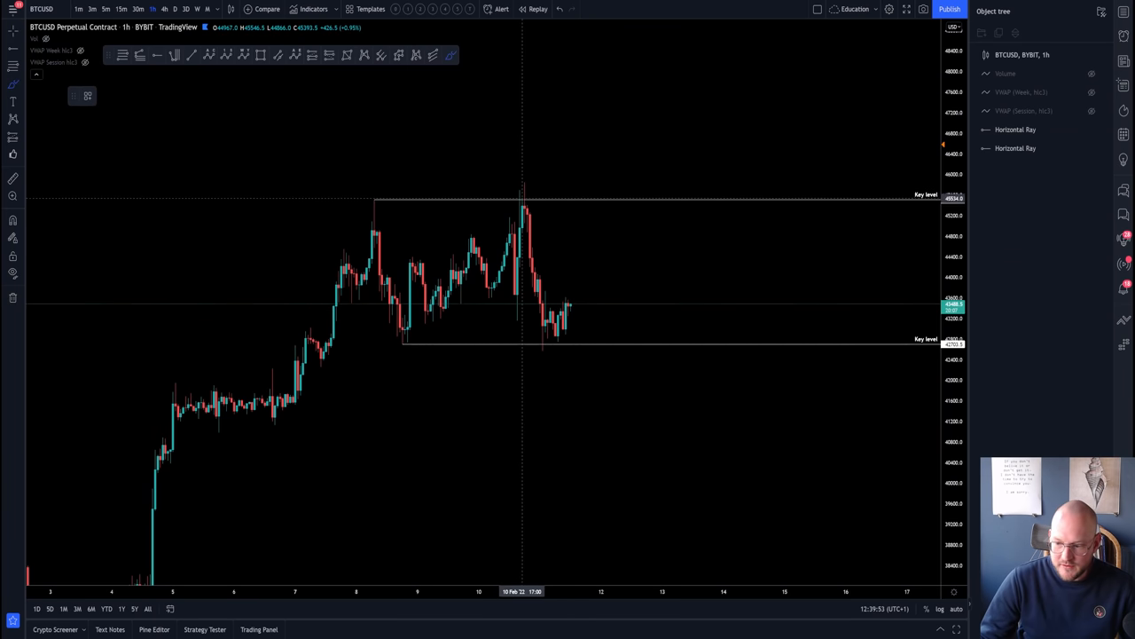
pyautogui.moveTo(525, 205); pyautogui.dragTo(550, 341)
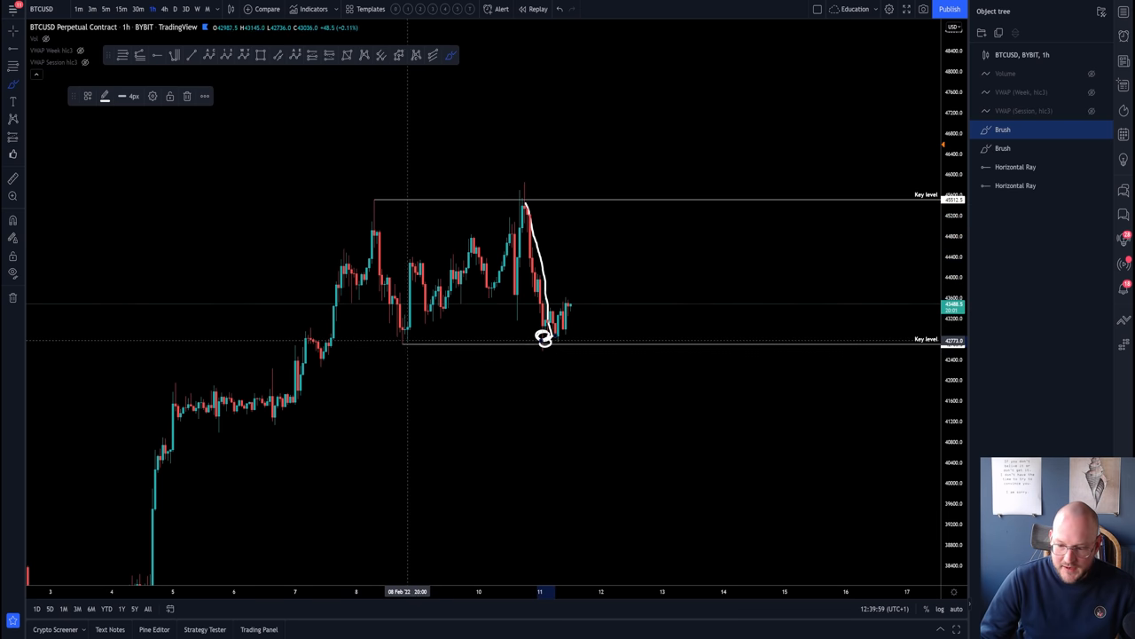
pyautogui.moveTo(405, 341)
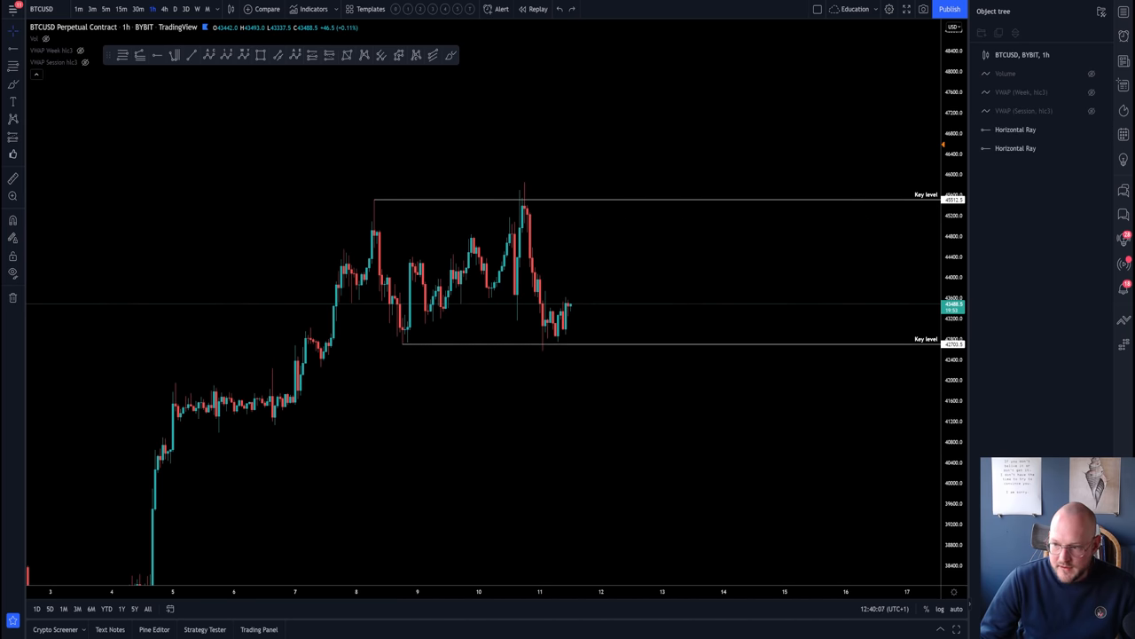
pyautogui.moveTo(630, 346)
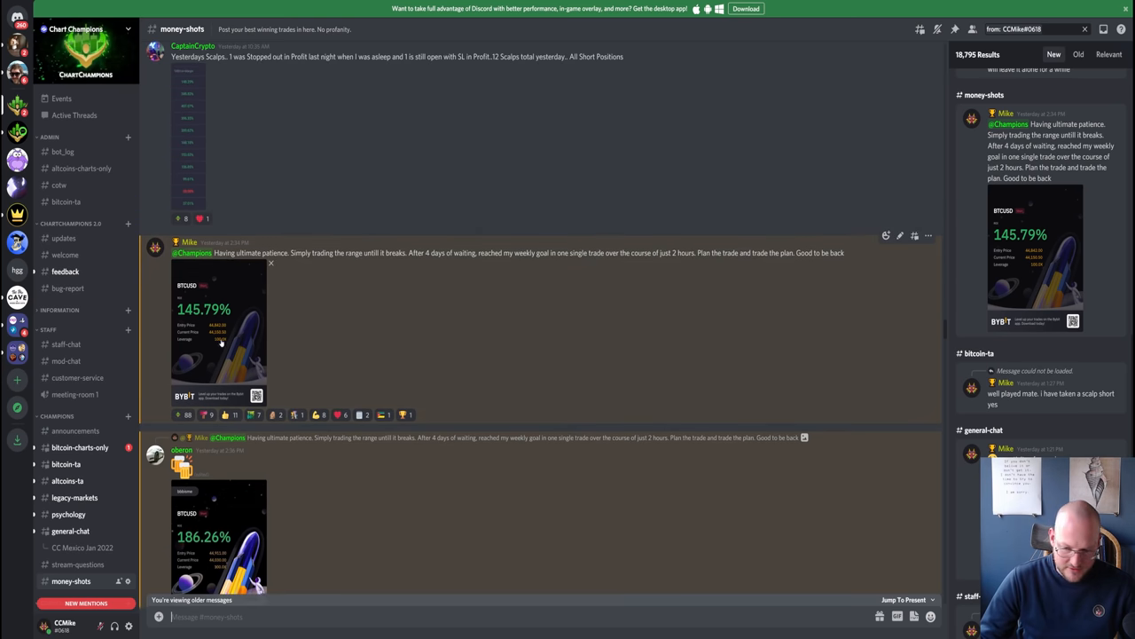
# - In #money-shots, highlight the 'four days of waiting' phrase and browse the posted PnL cards
pyautogui.click(220, 334)
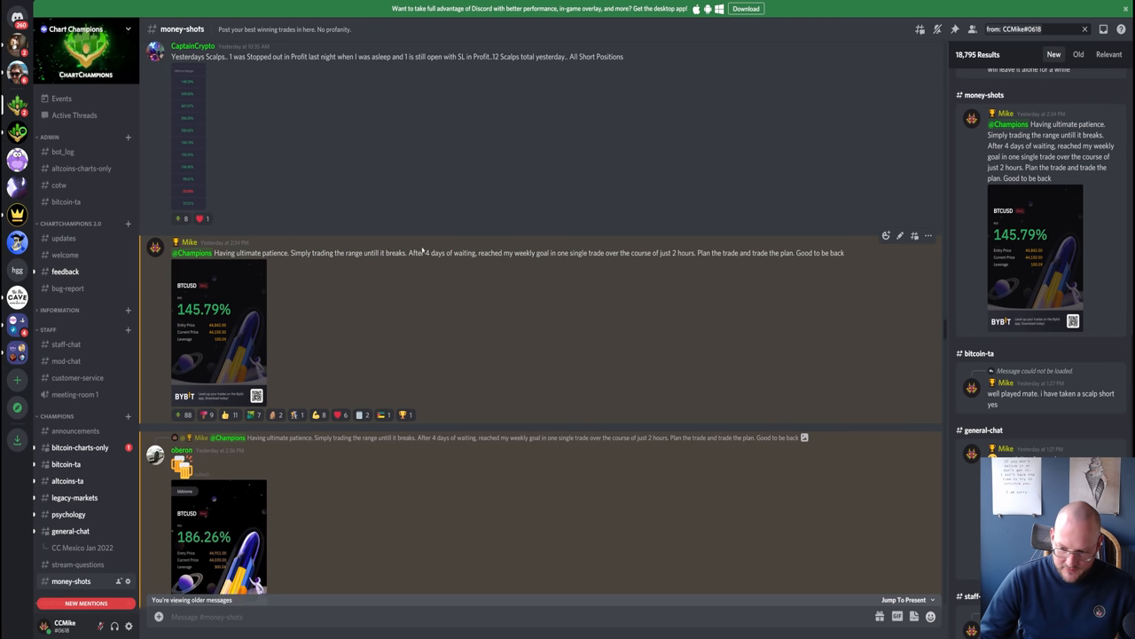
pyautogui.moveTo(426, 252); pyautogui.dragTo(512, 252)
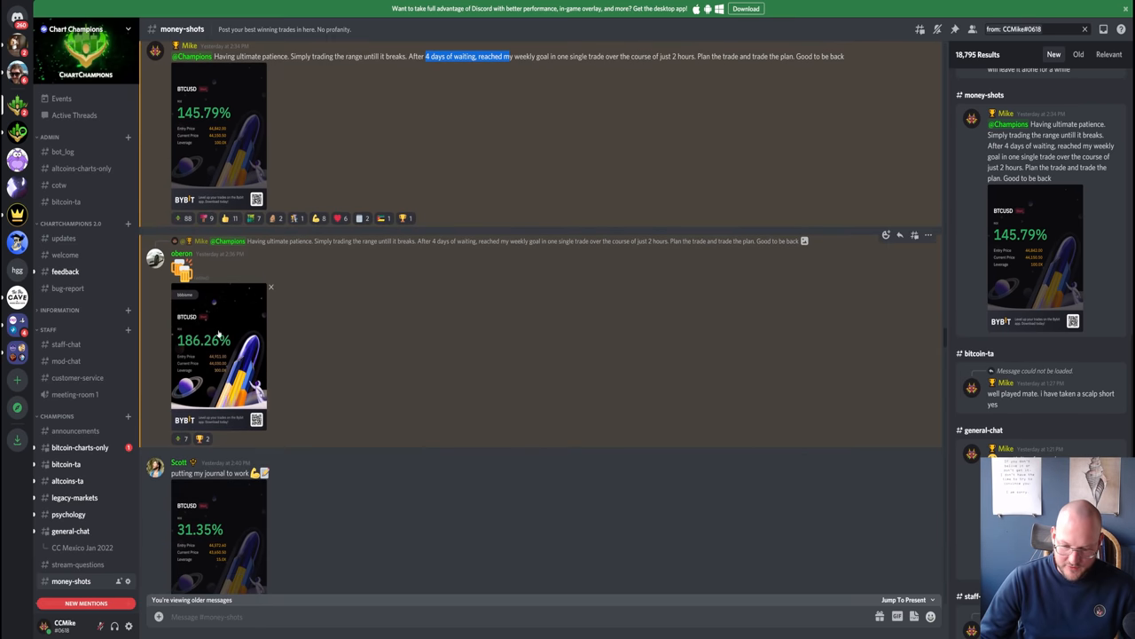
pyautogui.scroll(-3)
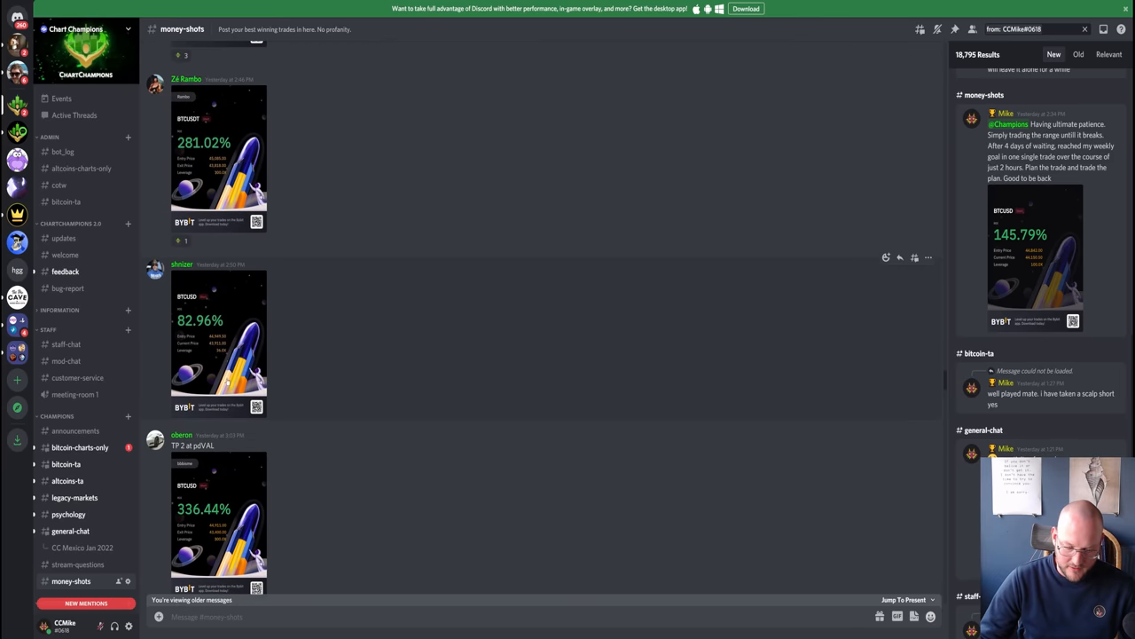
pyautogui.scroll(-3)
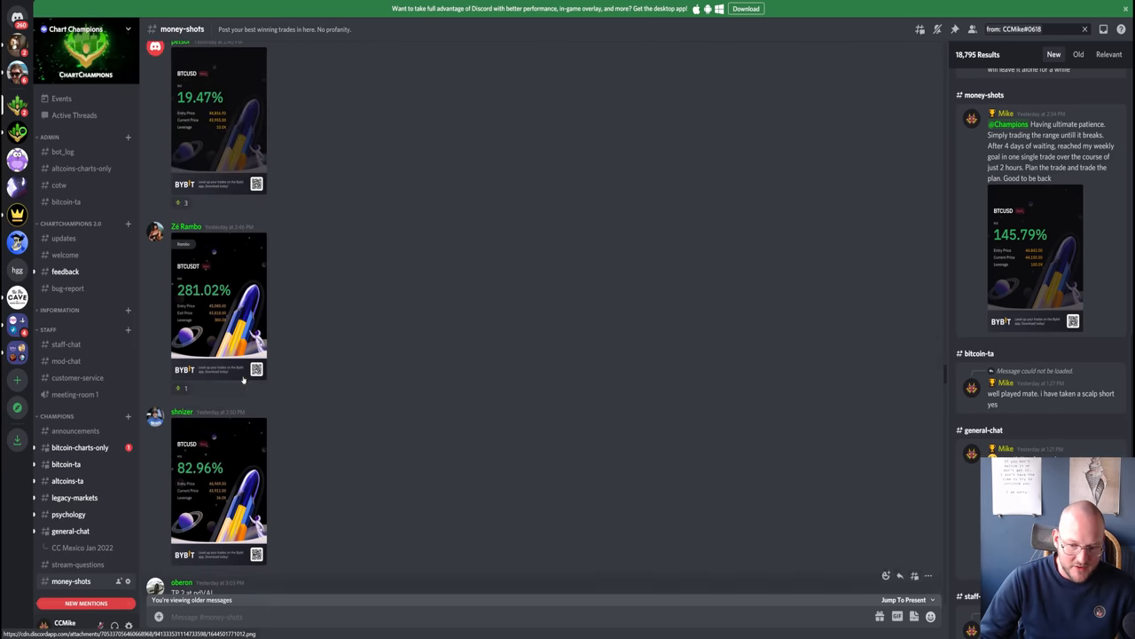
pyautogui.scroll(-3)
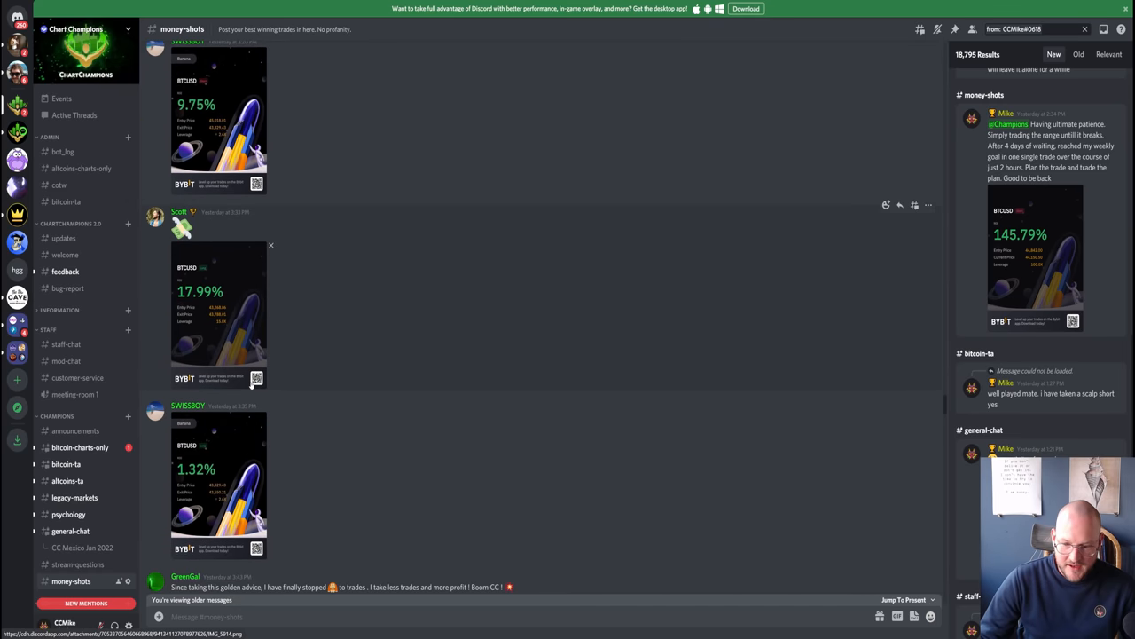
pyautogui.scroll(-3)
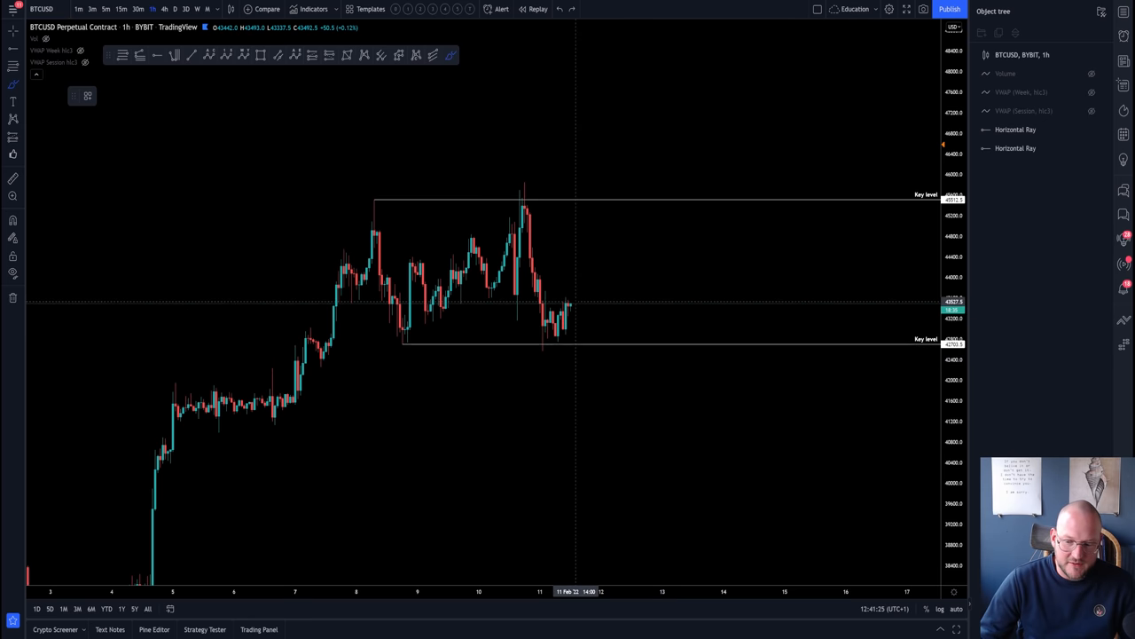
pyautogui.moveTo(550, 204); pyautogui.dragTo(577, 191)
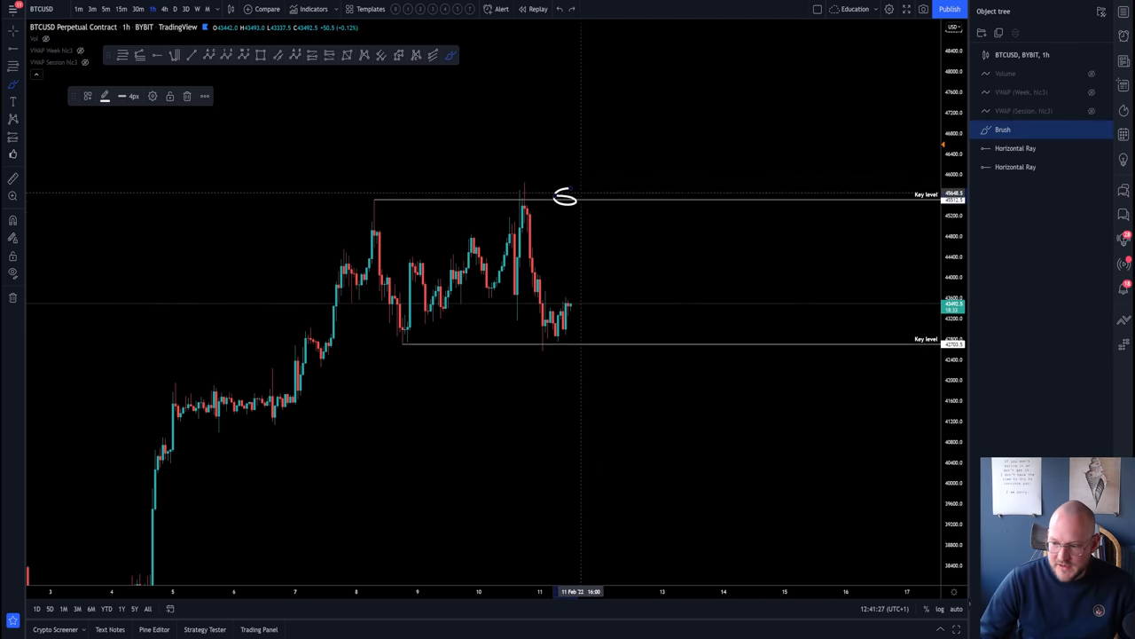
pyautogui.moveTo(553, 341); pyautogui.dragTo(594, 346)
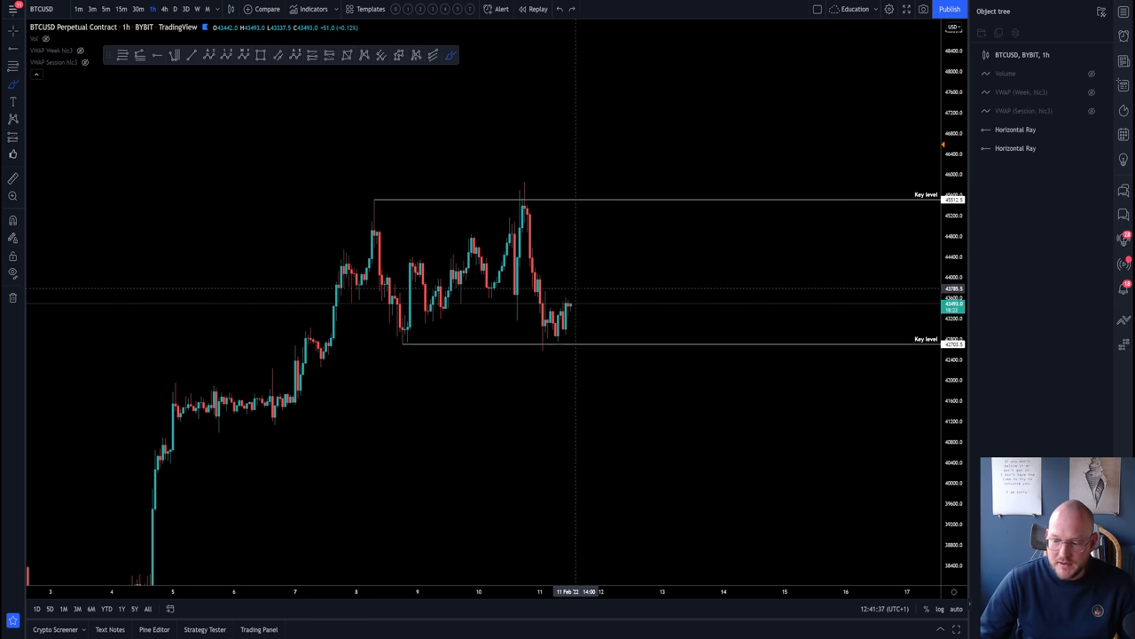
pyautogui.moveTo(576, 287); pyautogui.dragTo(617, 158)
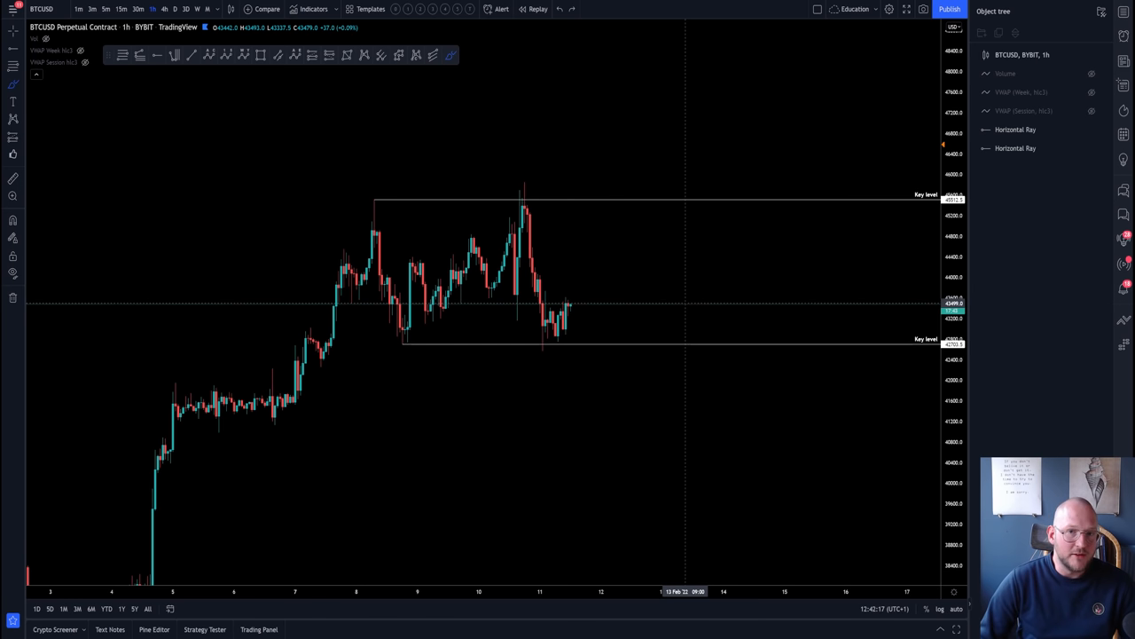
pyautogui.moveTo(601, 316)
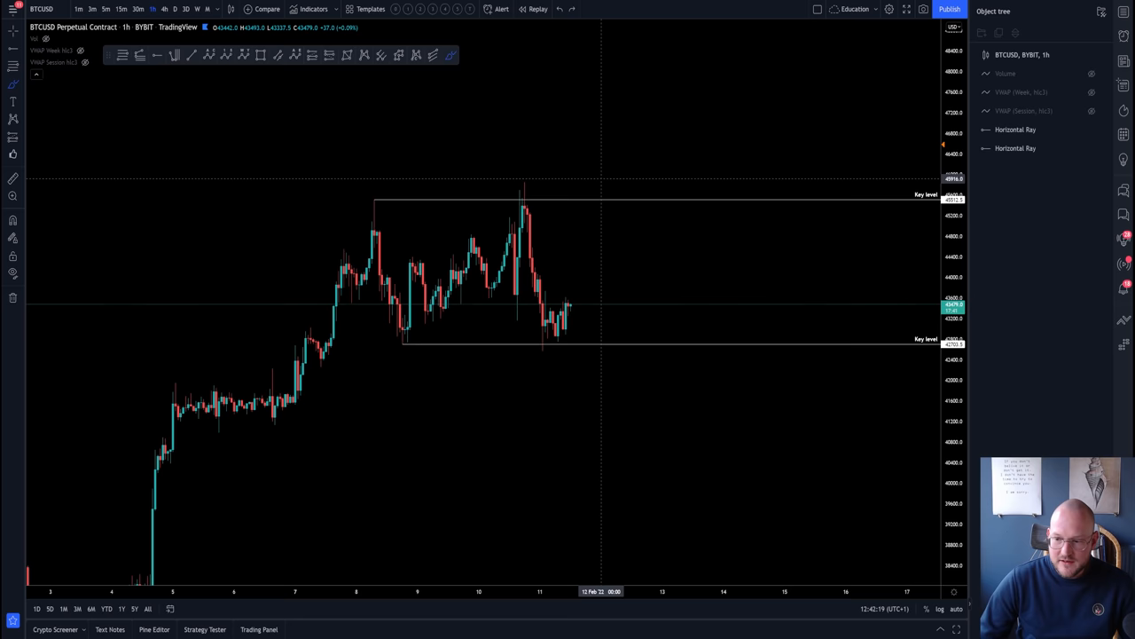